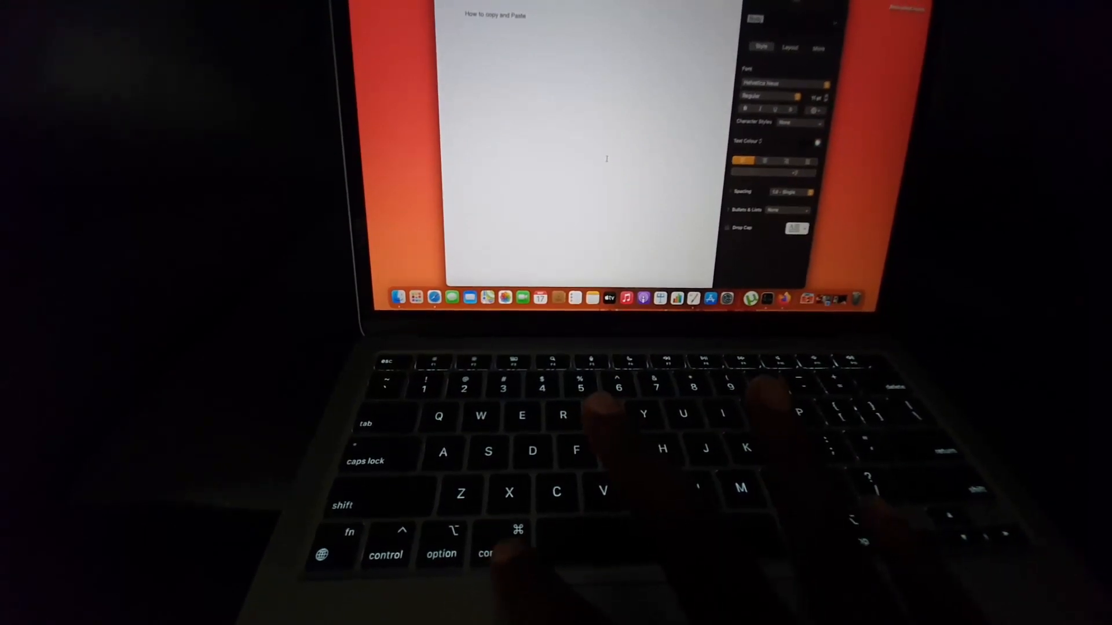
# Select the typed line 'How to copy and Paste' at the top of the page.
pyautogui.press('cmd+c')
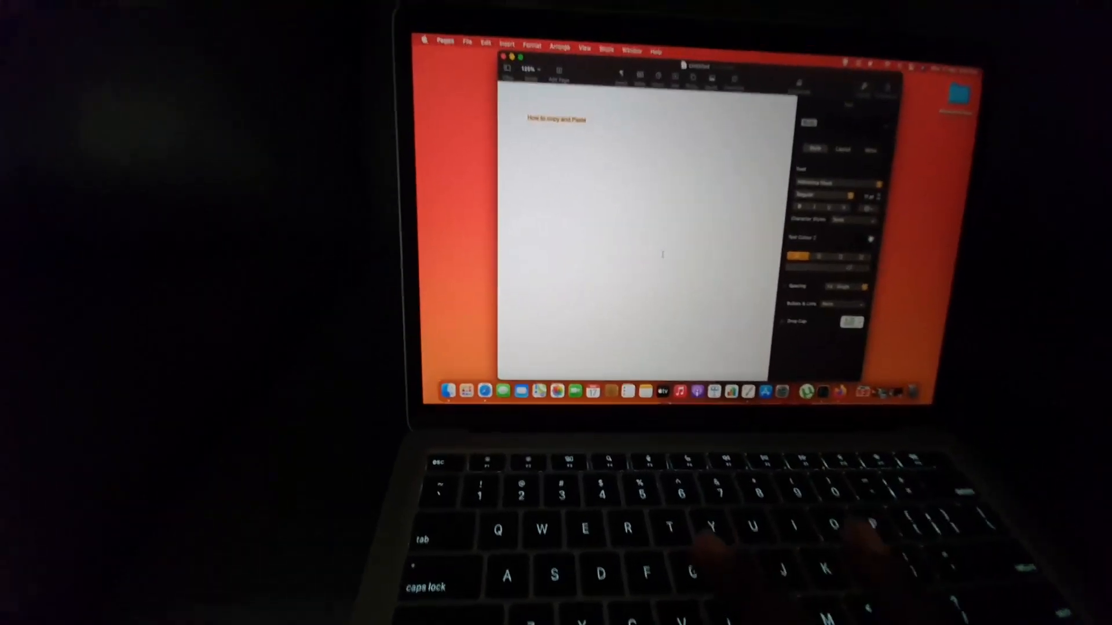
# Copy the selected 'How to copy and Paste' line to the clipboard.
pyautogui.press('cmd+c')
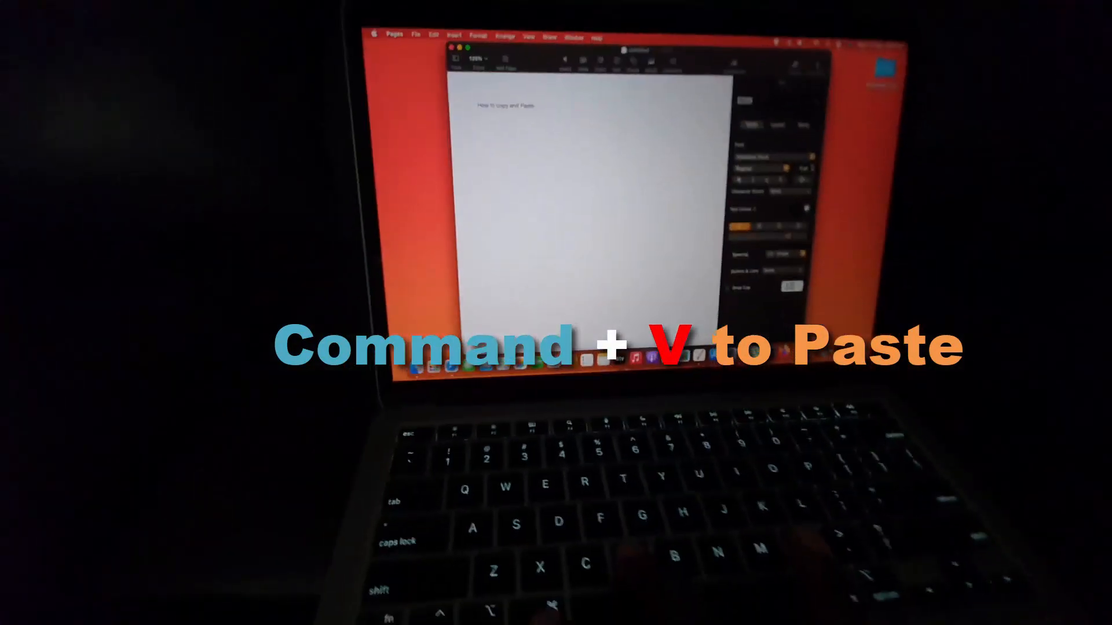
# Paste the copied line twice so the second line reads 'How to copy and Paste' repeated.
pyautogui.press('cmd+v')
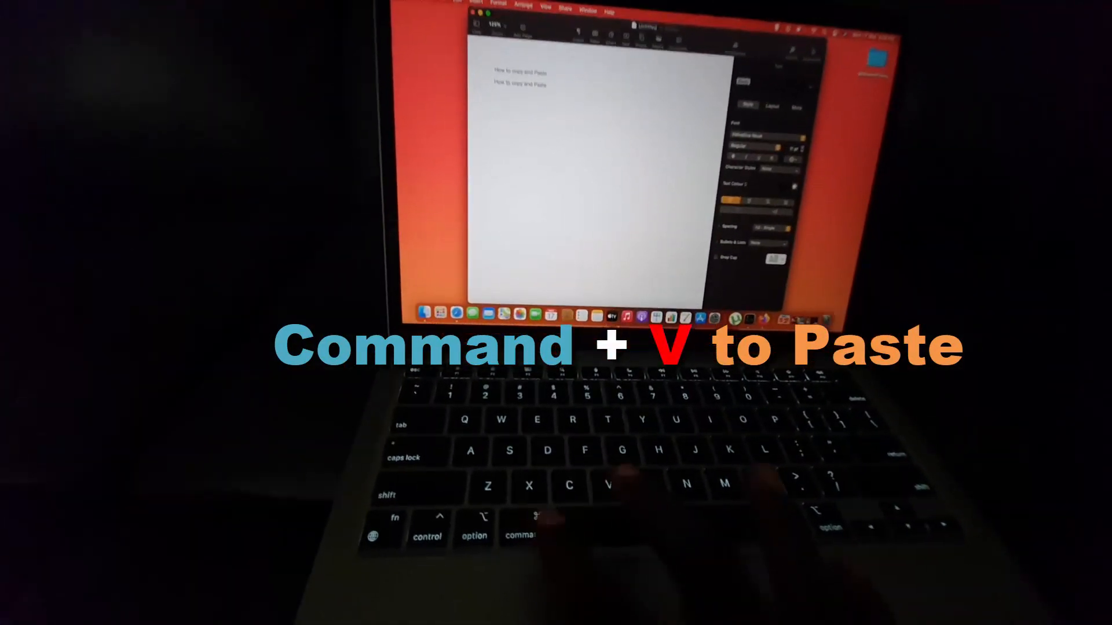
pyautogui.press('cmd+v')
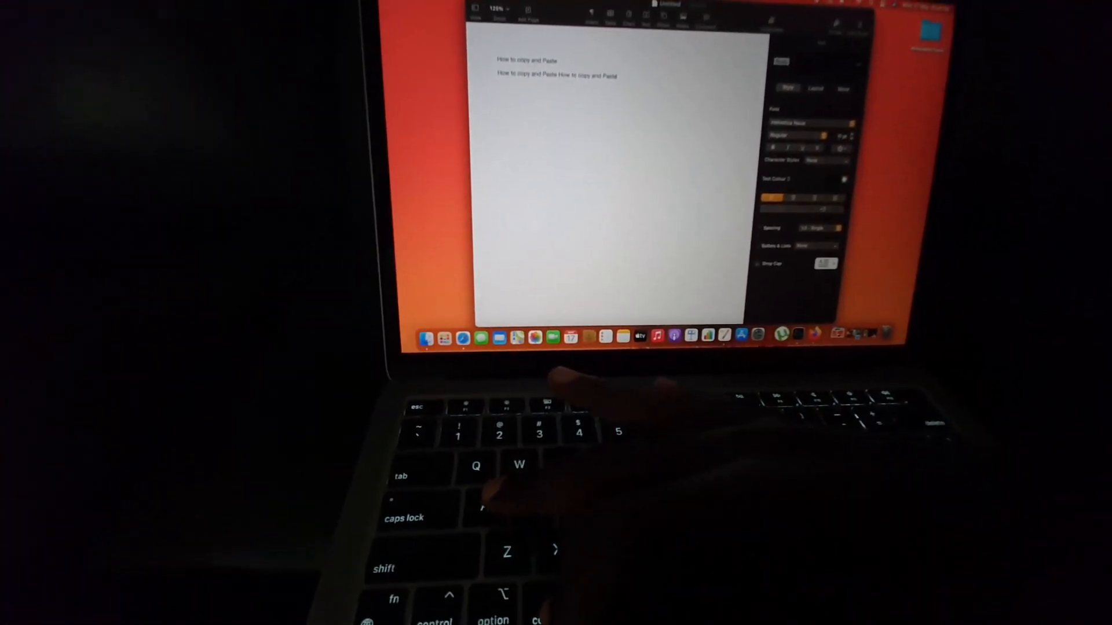
# Select all the text and cut it away, leaving the page blank.
pyautogui.press('cmd+x')
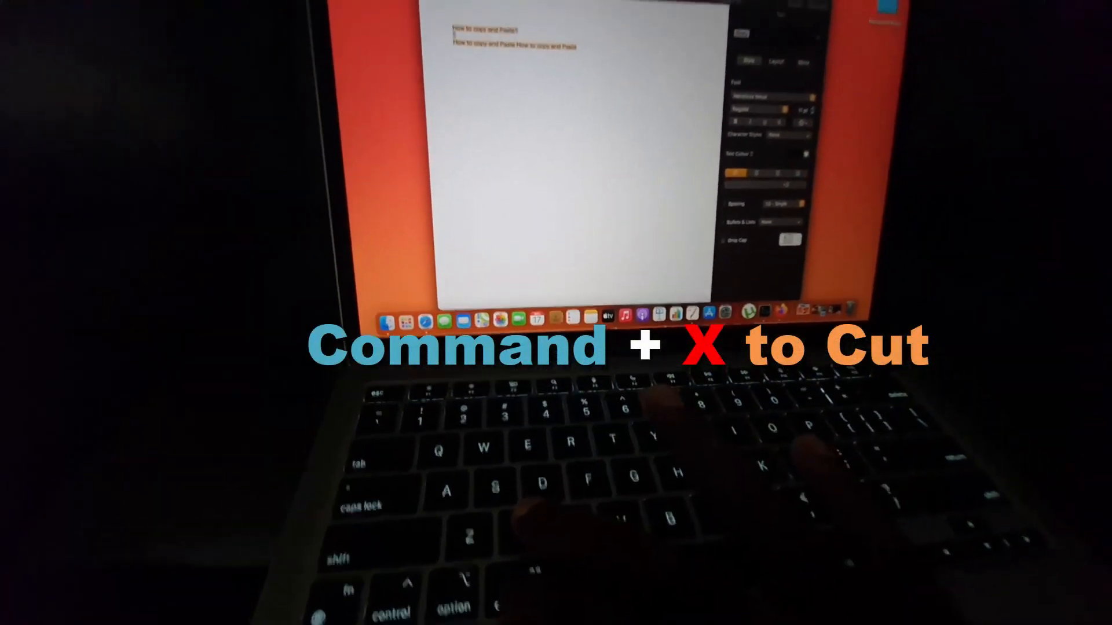
pyautogui.press('cmd+x')
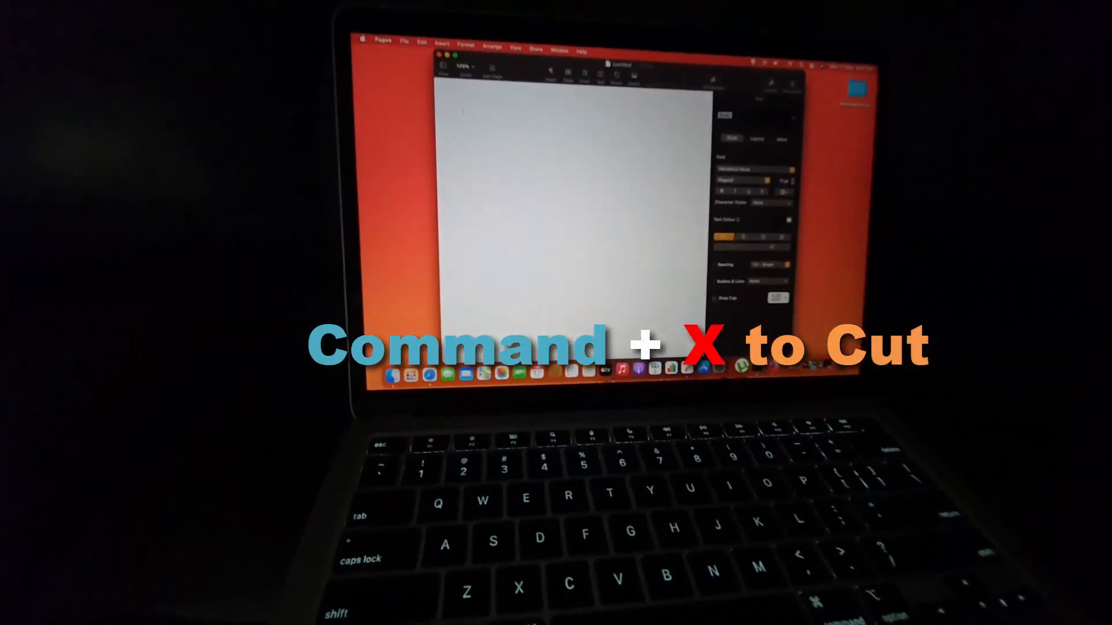